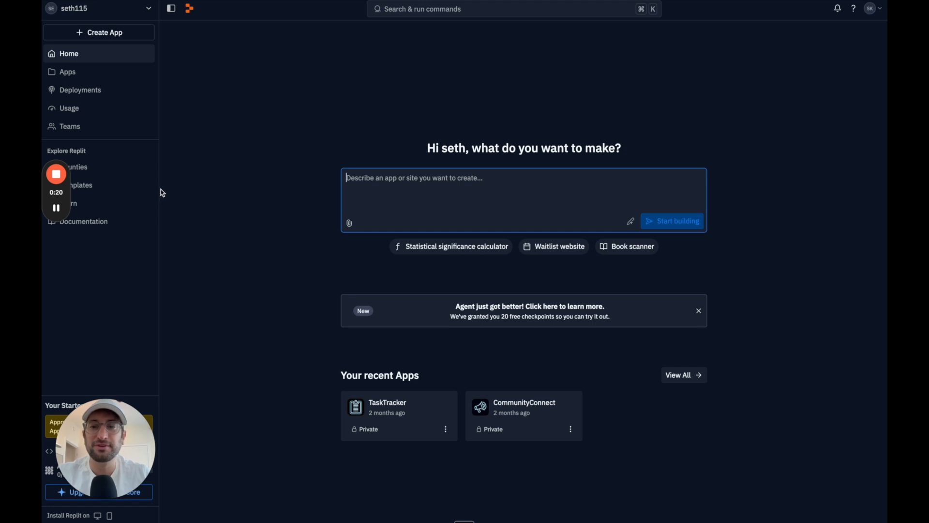
Step: Describe a personal recipe tracking app for entering and browsing recipes, then start building
{"action": "type", "text": "I want to build a recipe tracking app for myself. I want to be able to enter recipes I've made that I enjoy, and browse them for the future"}
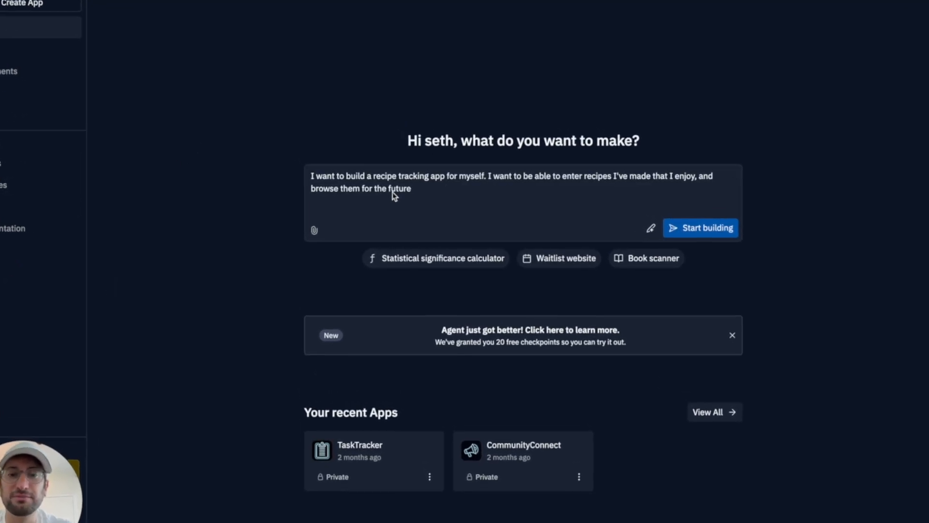
{"action": "left_click_drag", "start_coordinate": [342, 176], "coordinate": [458, 176]}
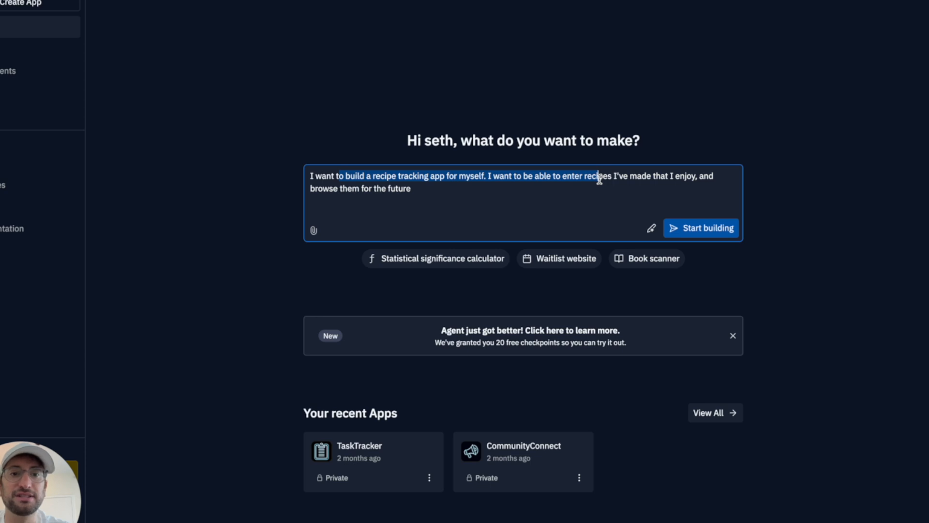
{"action": "left_click", "coordinate": [701, 229]}
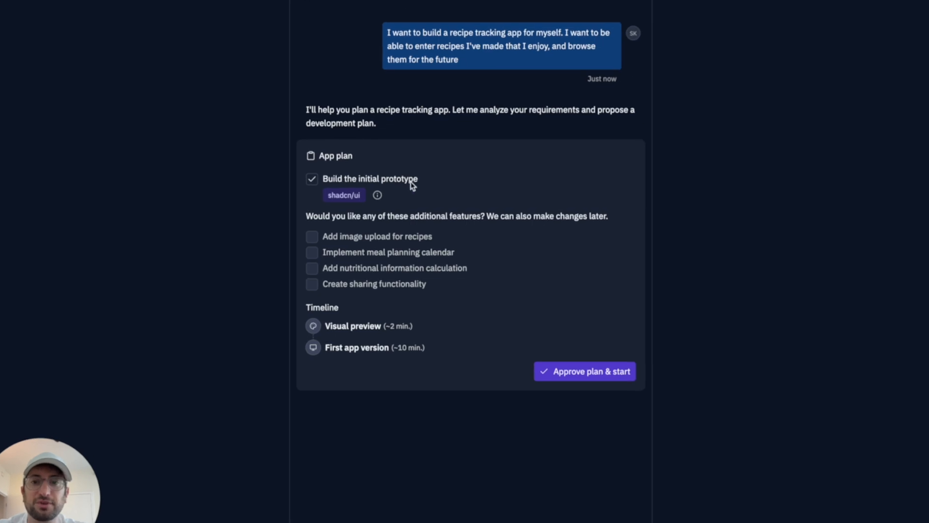
{"action": "mouse_move", "coordinate": [355, 243]}
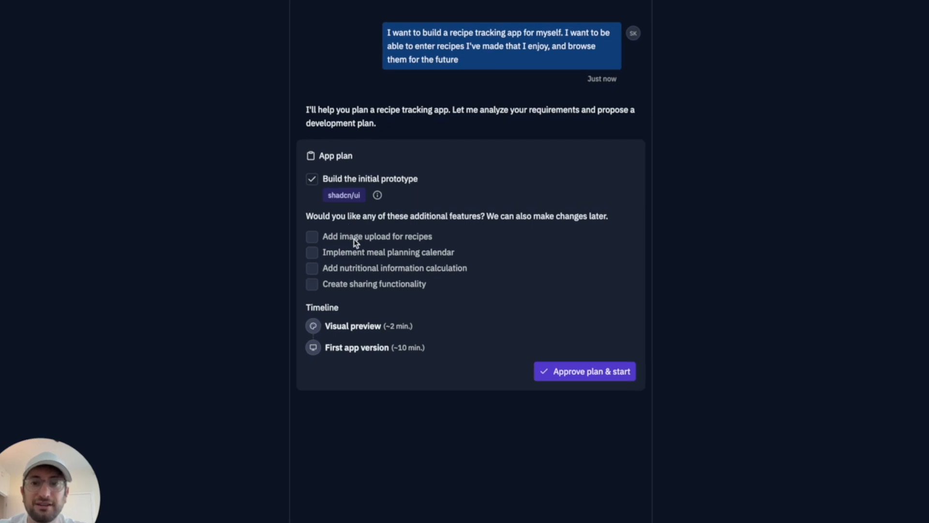
Step: Add image upload to the plan and approve it to start the build
{"action": "left_click", "coordinate": [312, 236]}
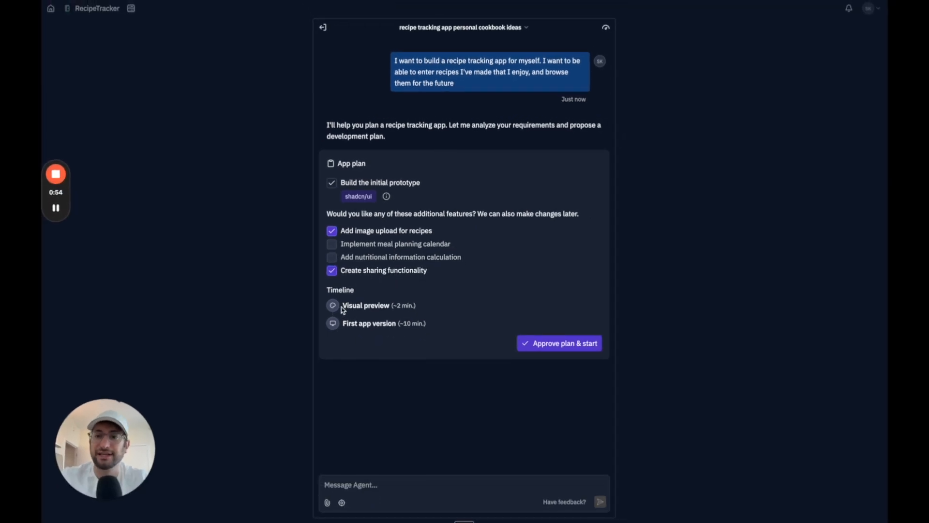
{"action": "mouse_move", "coordinate": [389, 312]}
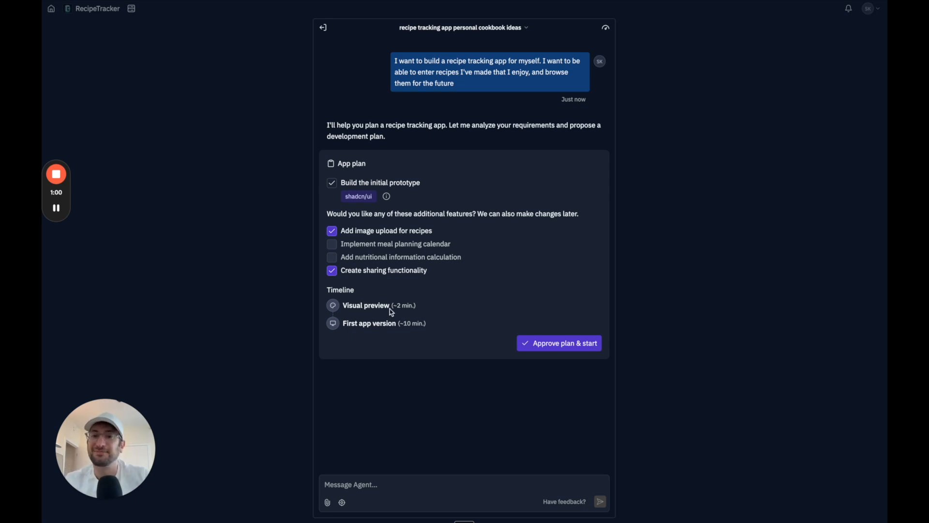
{"action": "mouse_move", "coordinate": [382, 315]}
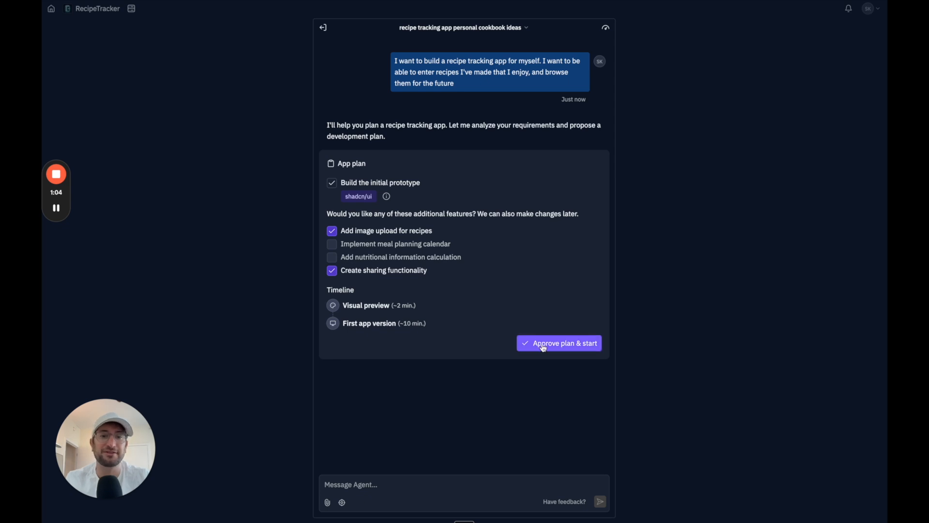
{"action": "left_click", "coordinate": [558, 343]}
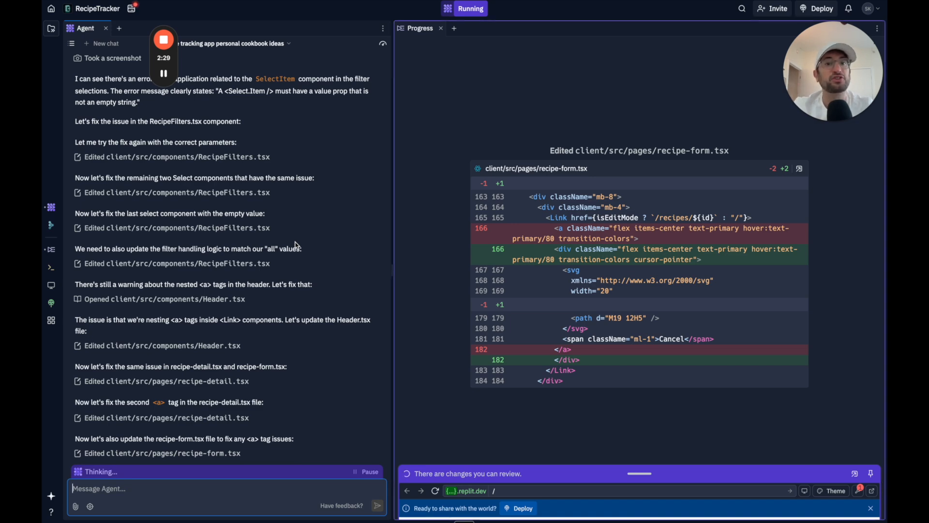
Step: Scroll through the agent's progress log while it builds and fixes the prototype
{"action": "scroll", "scroll_direction": "down", "scroll_amount": 3}
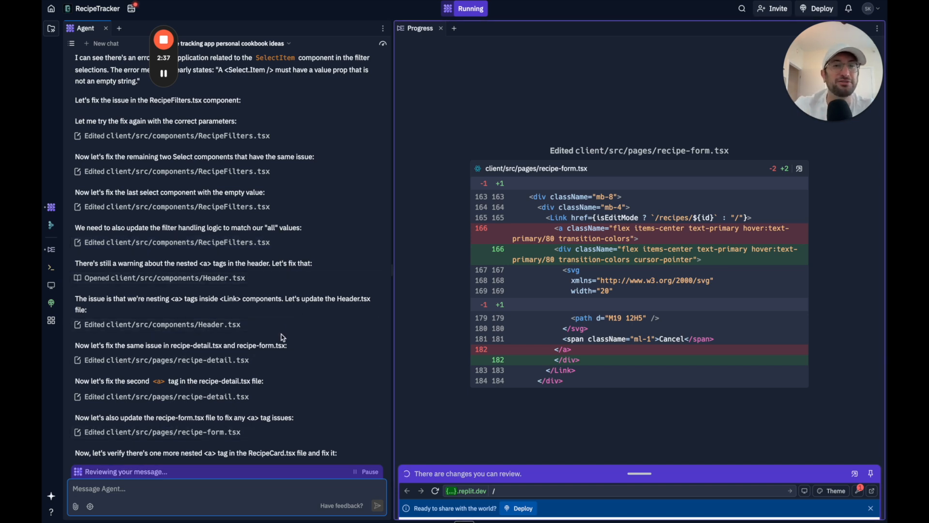
{"action": "mouse_move", "coordinate": [497, 231]}
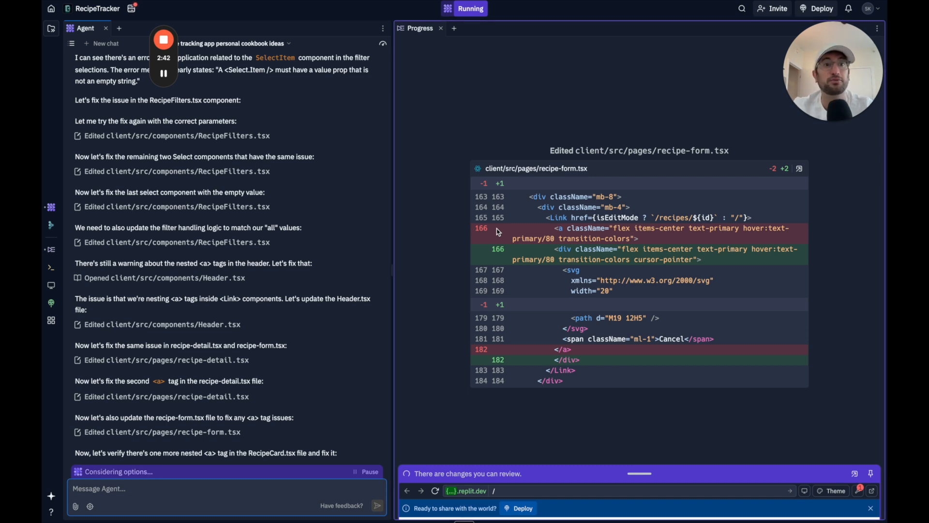
{"action": "mouse_move", "coordinate": [203, 81]}
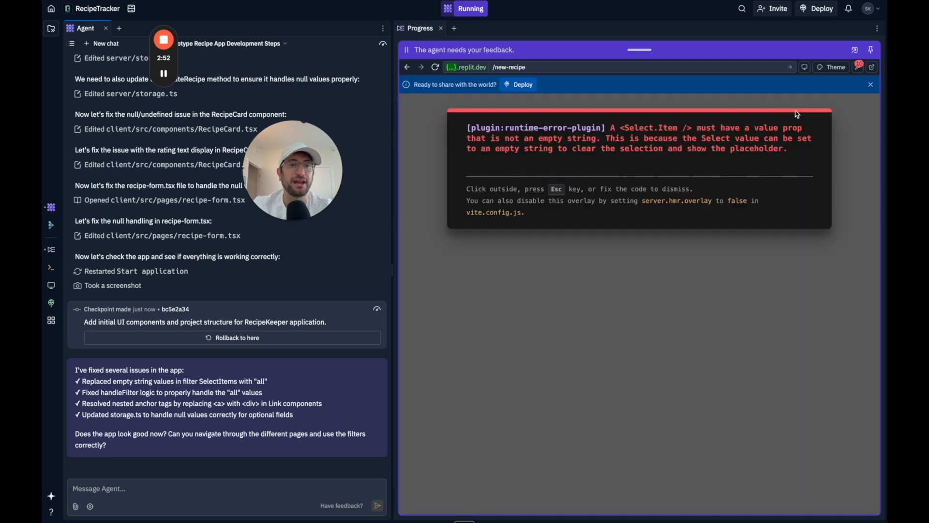
{"action": "mouse_move", "coordinate": [581, 141]}
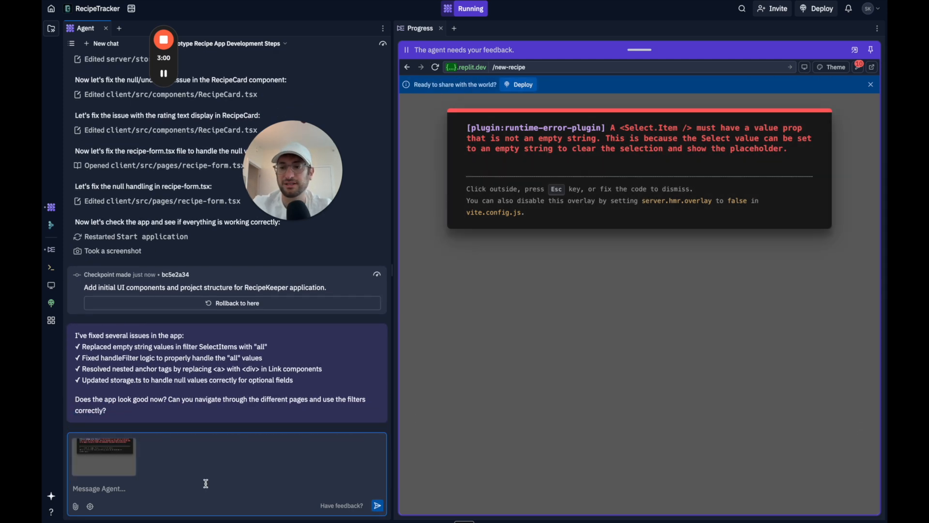
Step: Send the agent a message describing the add-recipe error with the screenshot attached
{"action": "type", "text": "I tried toa"}
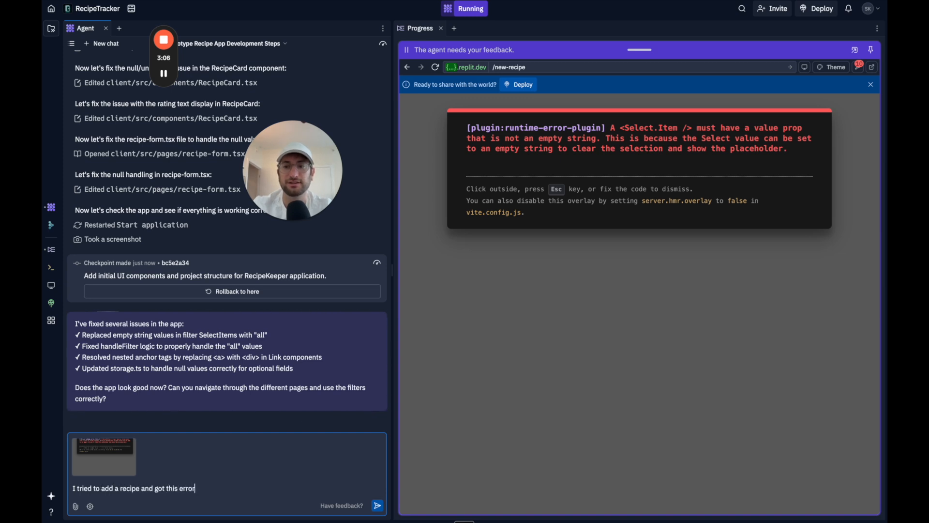
{"action": "left_click", "coordinate": [377, 505]}
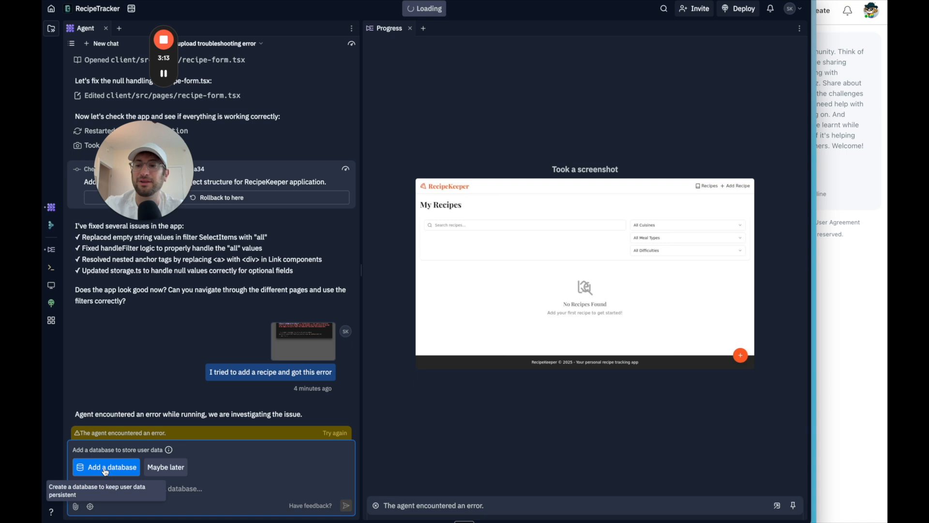
Step: Add a database so recipe data is saved, letting the agent repair the form
{"action": "left_click", "coordinate": [110, 467]}
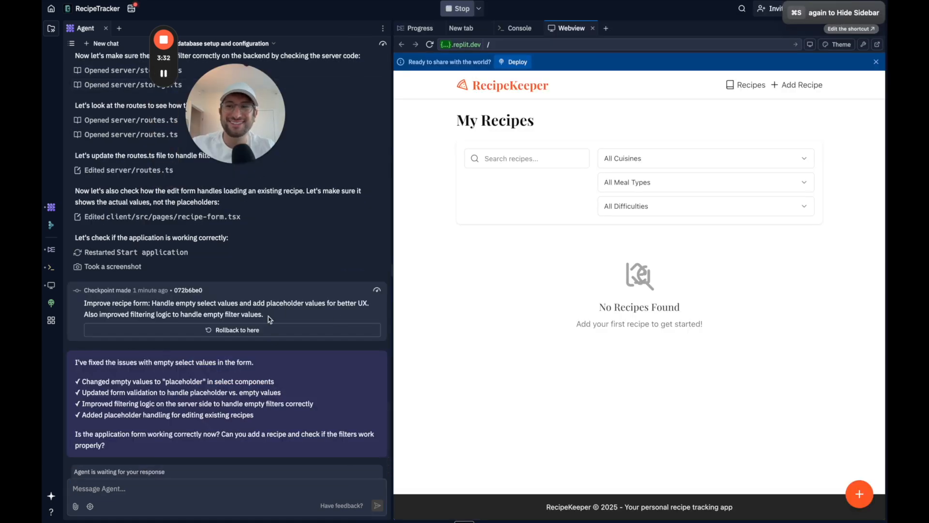
Step: Fill a new Pizza recipe with cheese ingredients, 'cook it well' instructions and 33 calories
{"action": "left_click", "coordinate": [802, 85]}
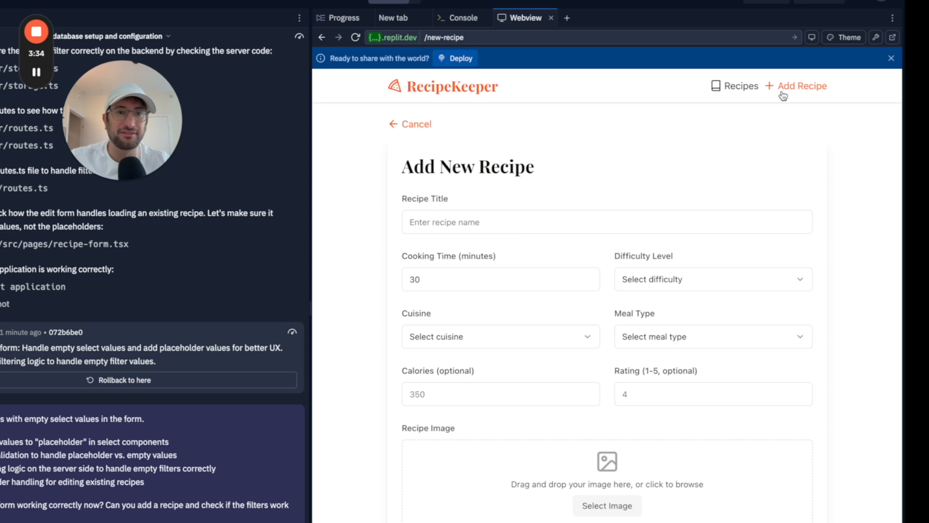
{"action": "scroll", "scroll_direction": "down", "scroll_amount": 3}
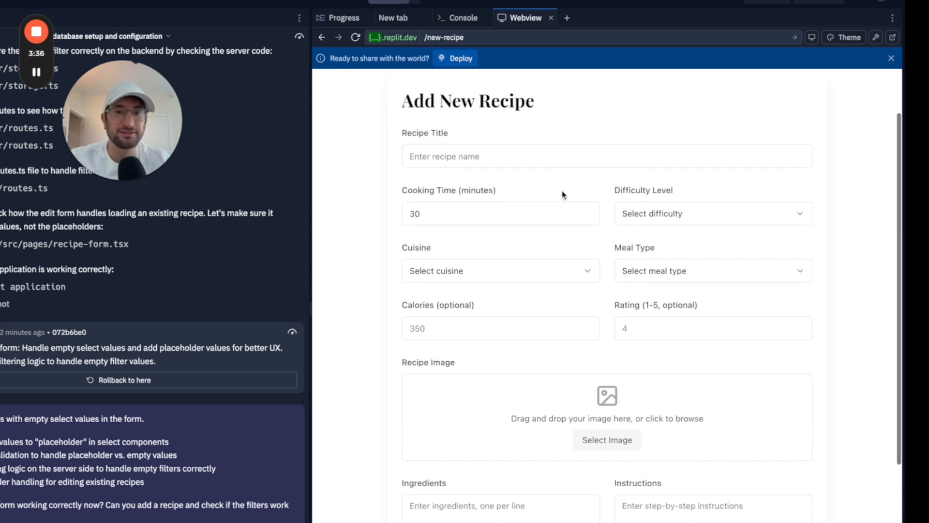
{"action": "type", "text": "Pizza"}
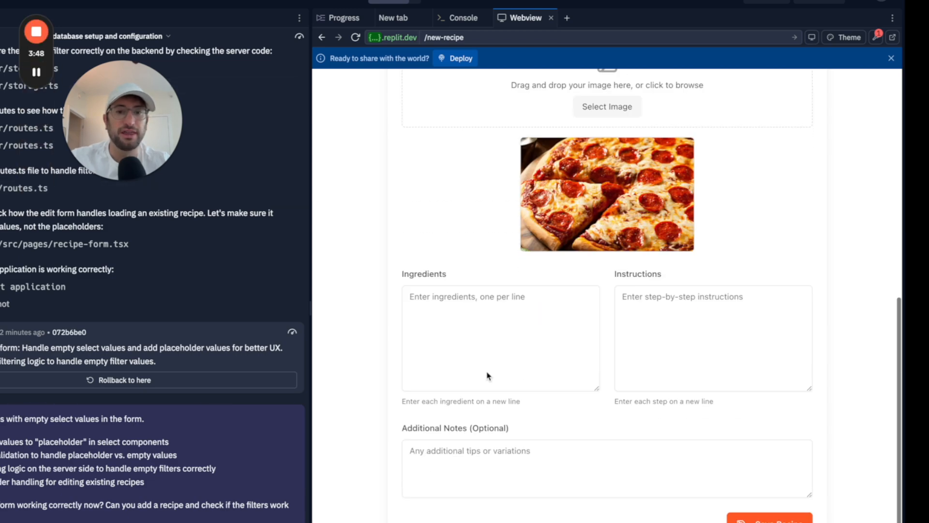
{"action": "type", "text": "ches"}
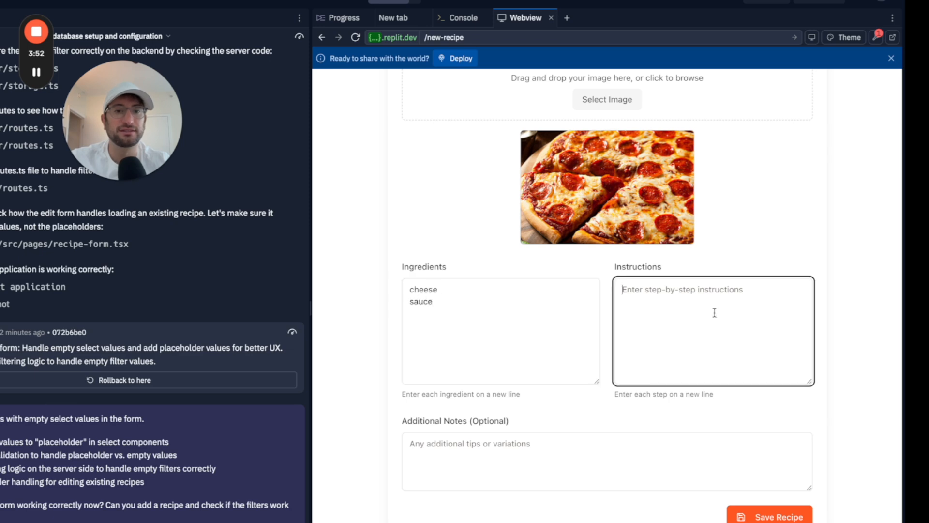
{"action": "type", "text": "p"}
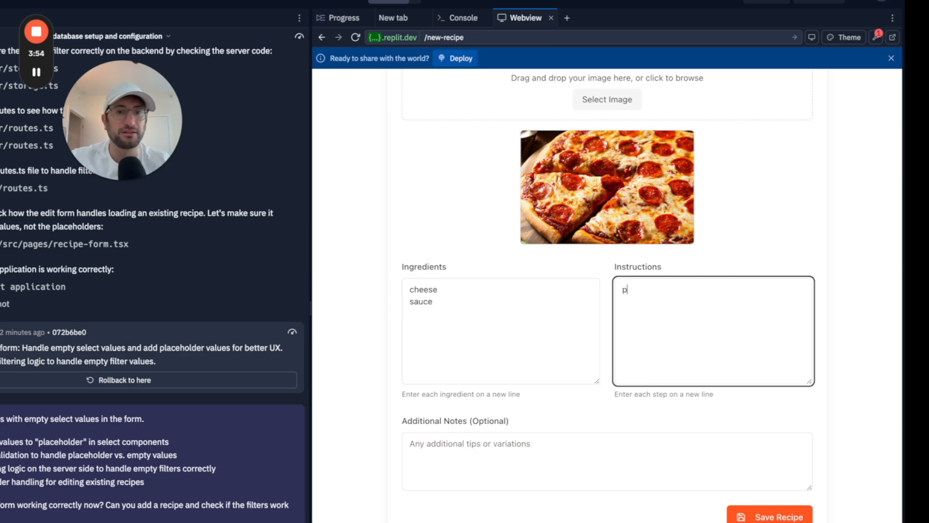
{"action": "type", "text": "cook it well"}
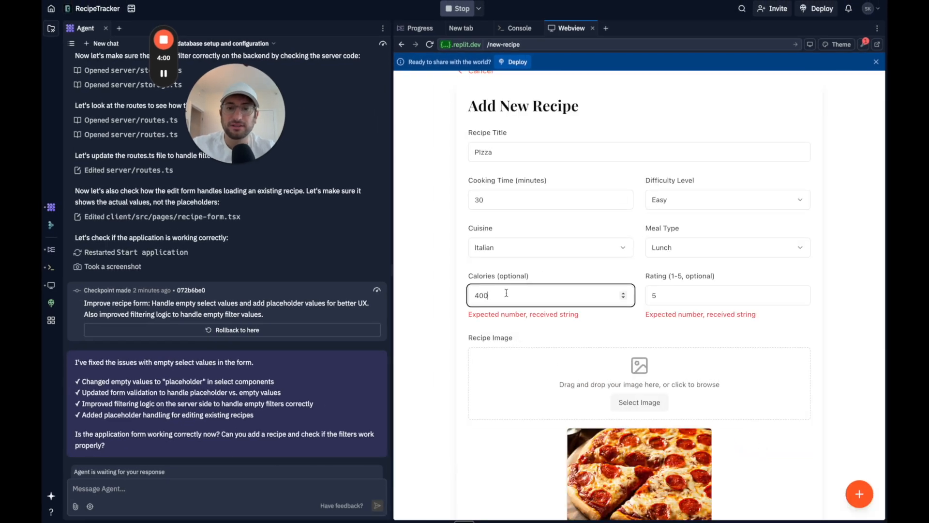
{"action": "type", "text": "33"}
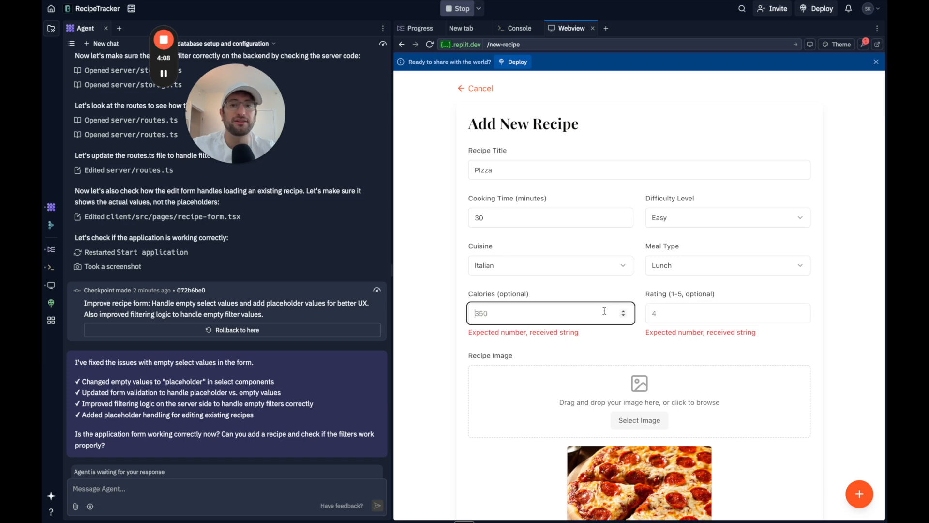
Step: Review the calories and rating number errors and attach a screenshot of them
{"action": "scroll", "scroll_direction": "down", "scroll_amount": 3}
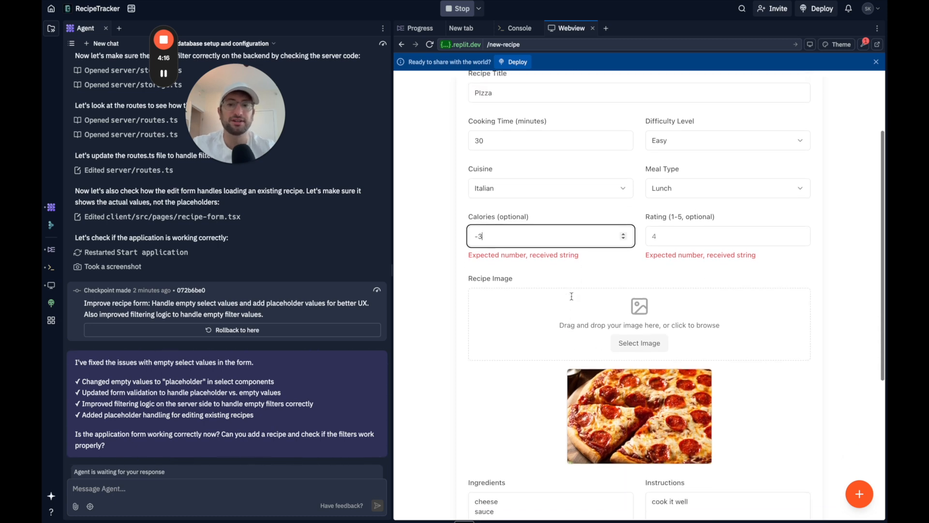
{"action": "left_click", "coordinate": [225, 487]}
{"action": "type", "text": "when"}
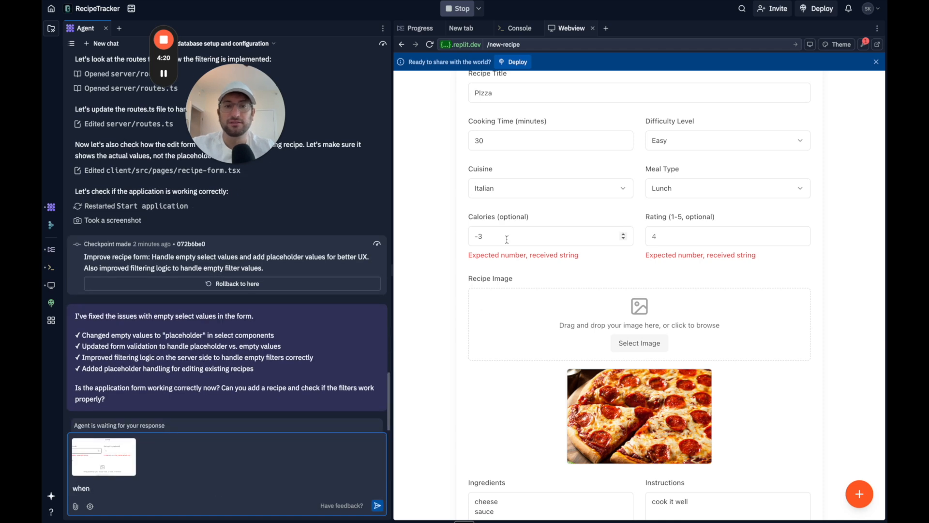
Step: Report that numeric calories (300) and rating are rejected as not numbers, then let the agent resume
{"action": "type", "text": "300"}
{"action": "type", "text": " i add"}
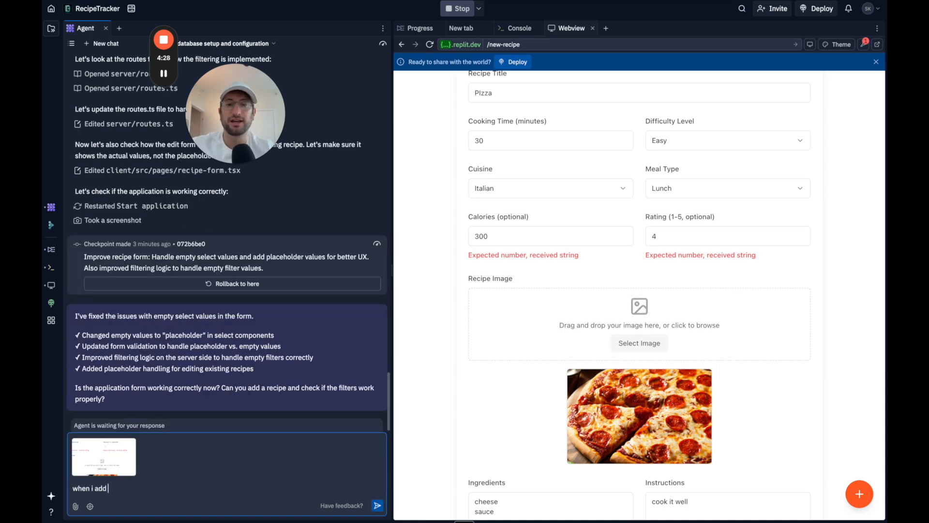
{"action": "type", "text": "numbers to the calories or rating, it says it expected a number , even w"}
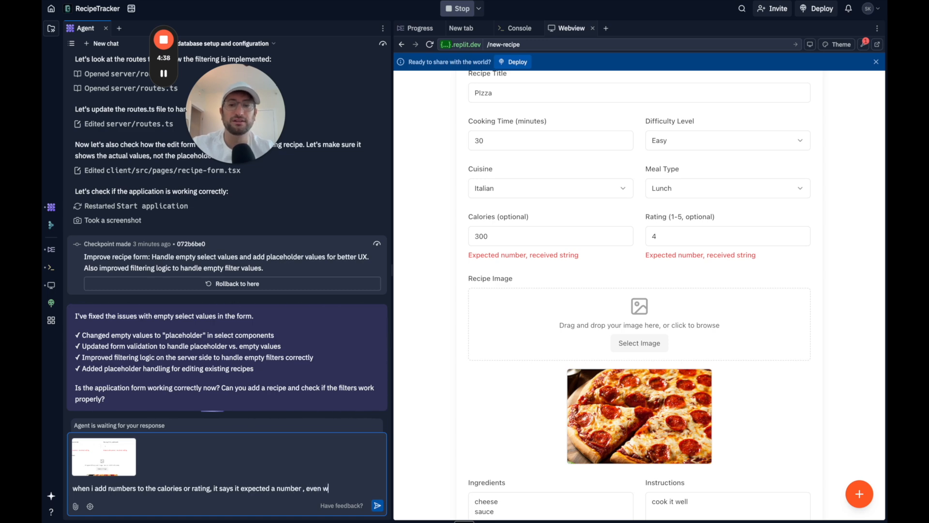
{"action": "left_click", "coordinate": [377, 505]}
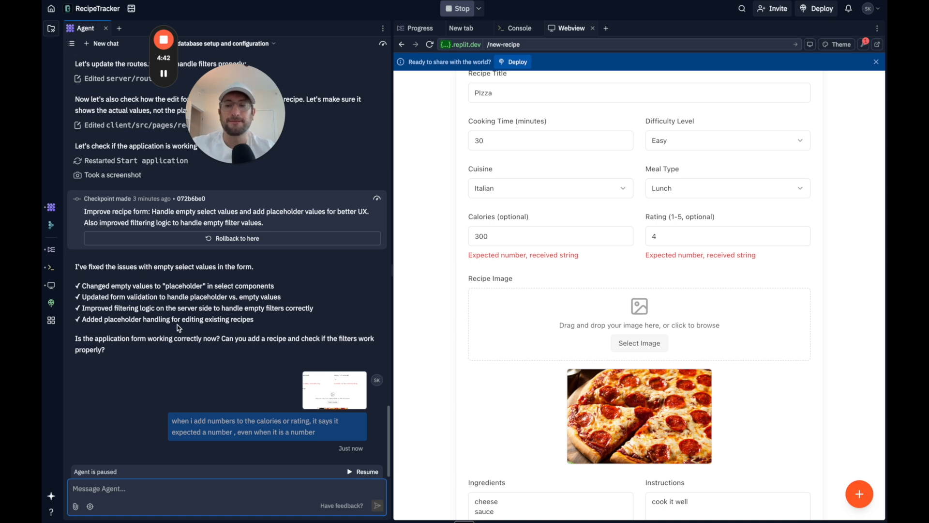
{"action": "left_click", "coordinate": [366, 471]}
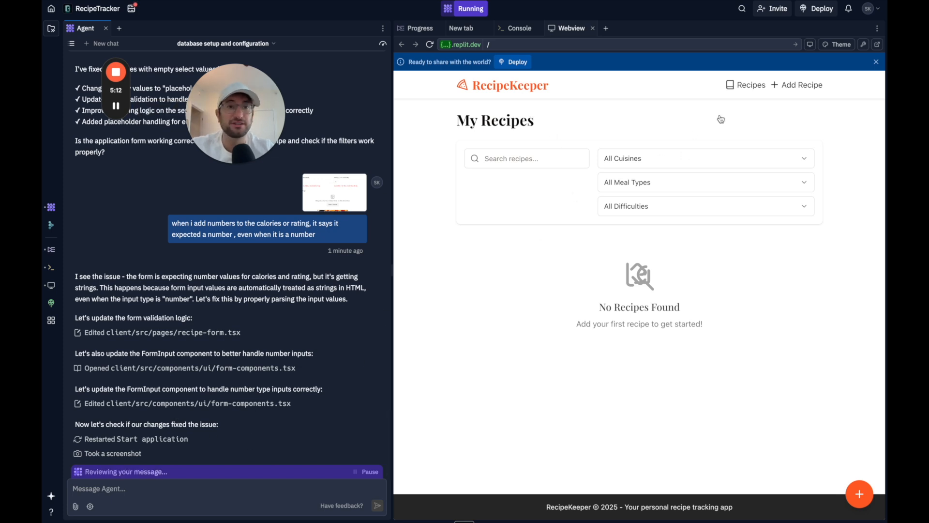
Step: Re-enter the Pizza recipe and attempt to save it, hitting the 413 'too large' error
{"action": "left_click", "coordinate": [797, 85]}
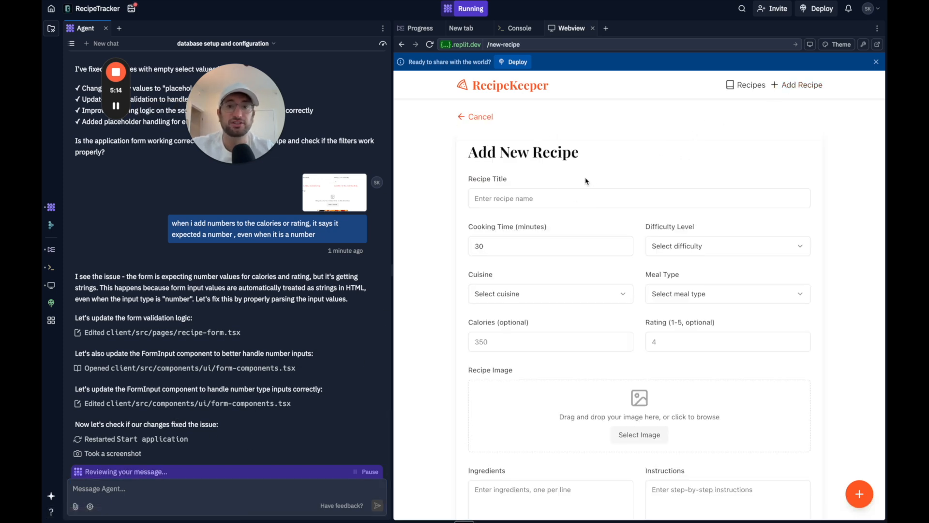
{"action": "type", "text": "Pizza"}
{"action": "type", "text": "300"}
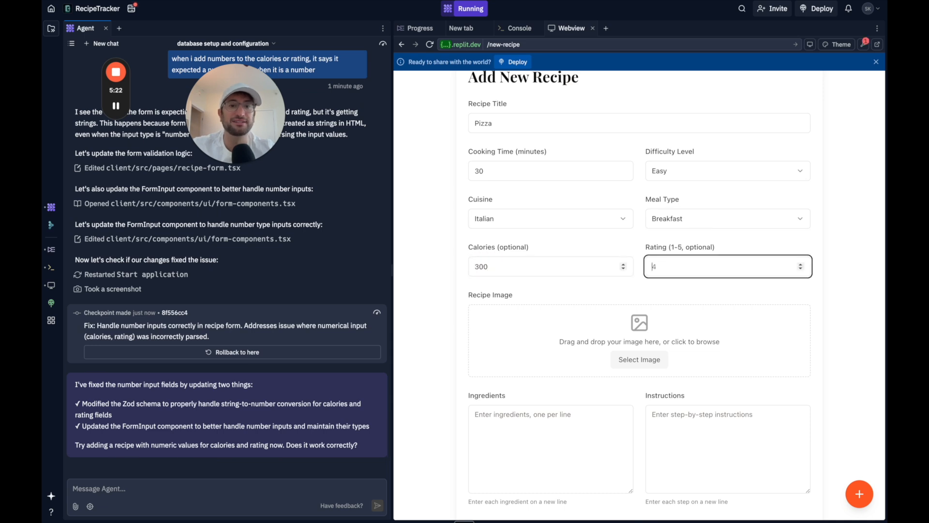
{"action": "scroll", "scroll_direction": "down", "scroll_amount": 3}
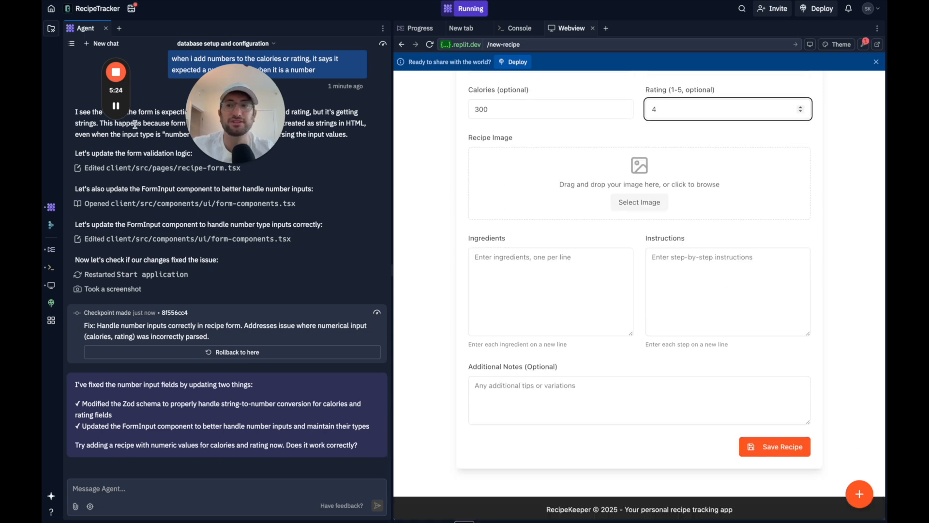
{"action": "scroll", "scroll_direction": "down", "scroll_amount": 3}
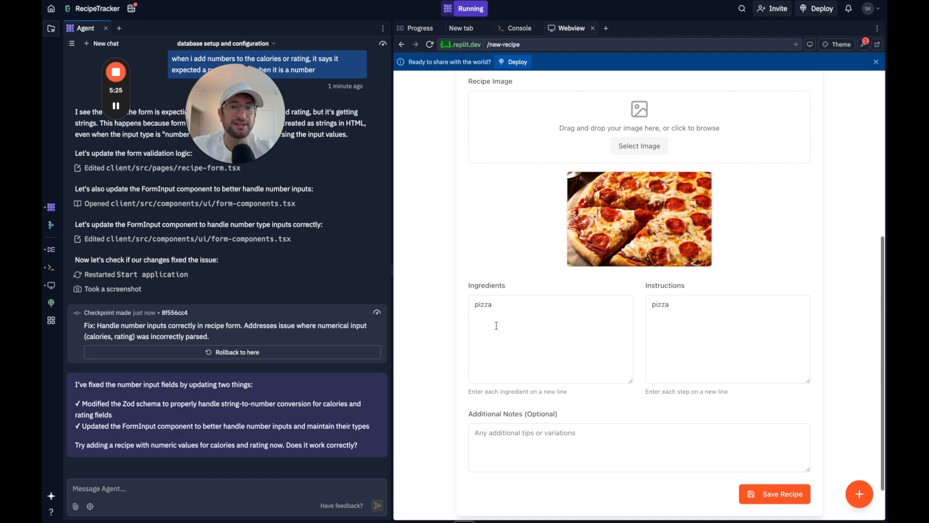
{"action": "left_click", "coordinate": [774, 493]}
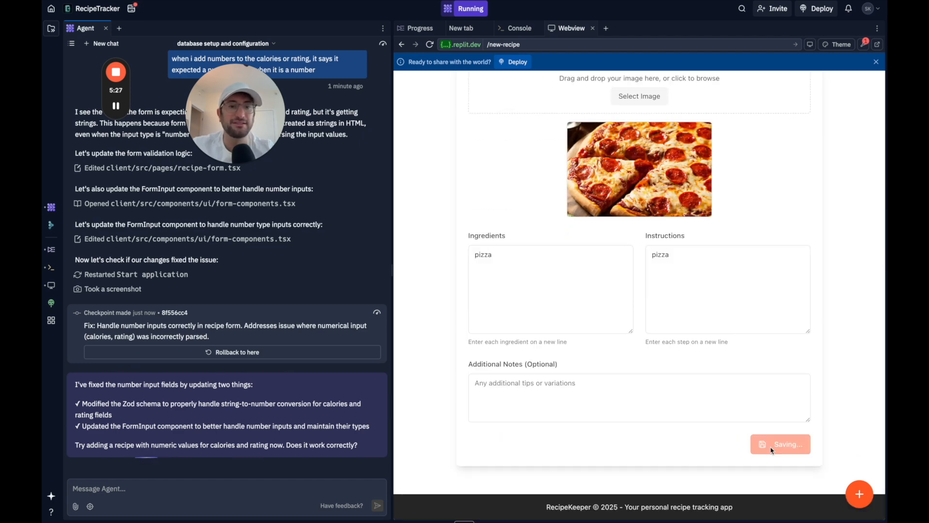
{"action": "left_click", "coordinate": [774, 444]}
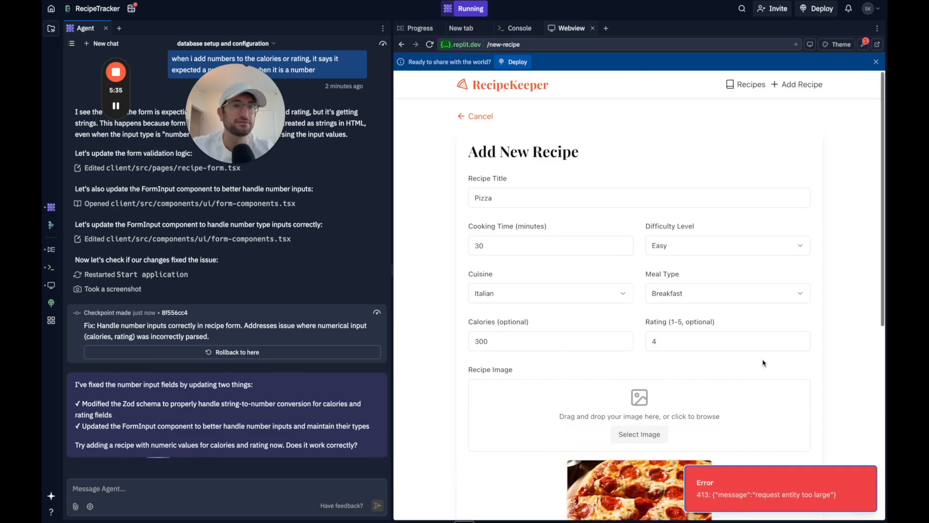
Step: Message the agent 'now i get a new error' with the 413 screenshot attached
{"action": "scroll", "scroll_direction": "down", "scroll_amount": 3}
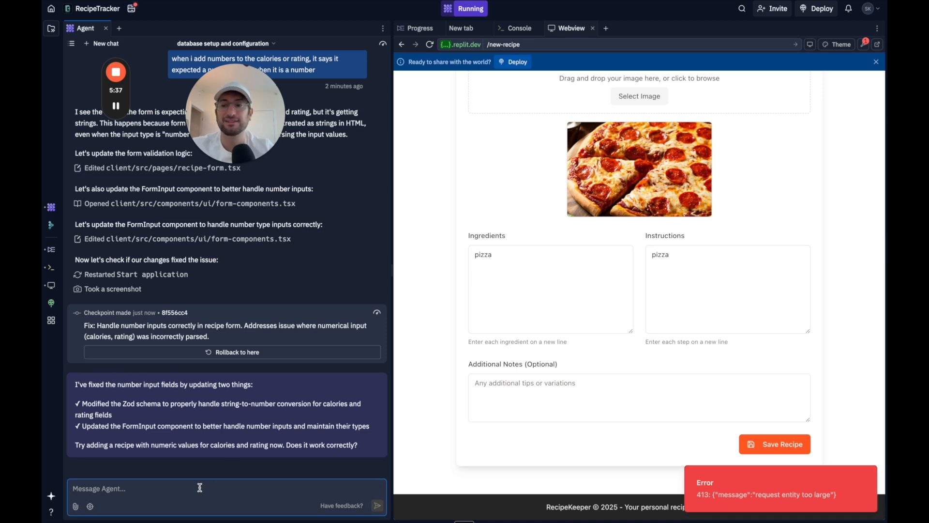
{"action": "type", "text": "now i get a new error"}
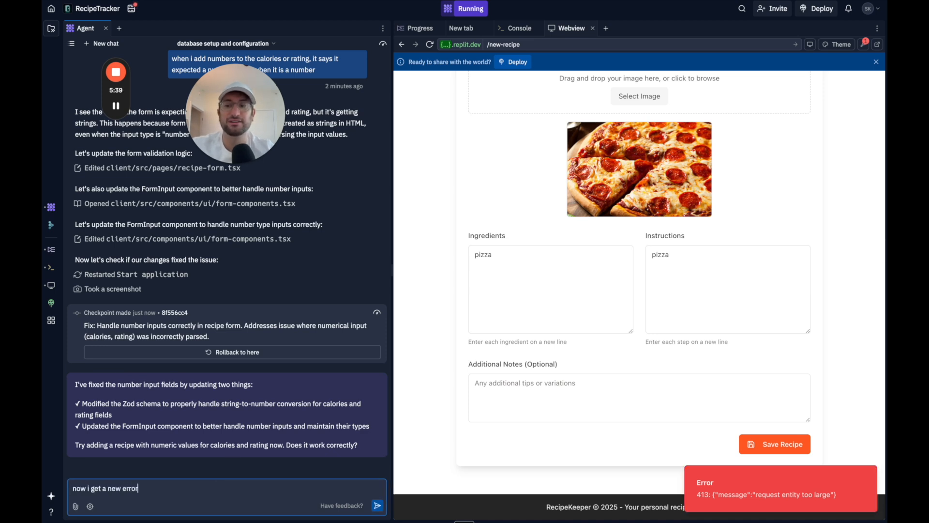
{"action": "type", "text": "(screenshot atta"}
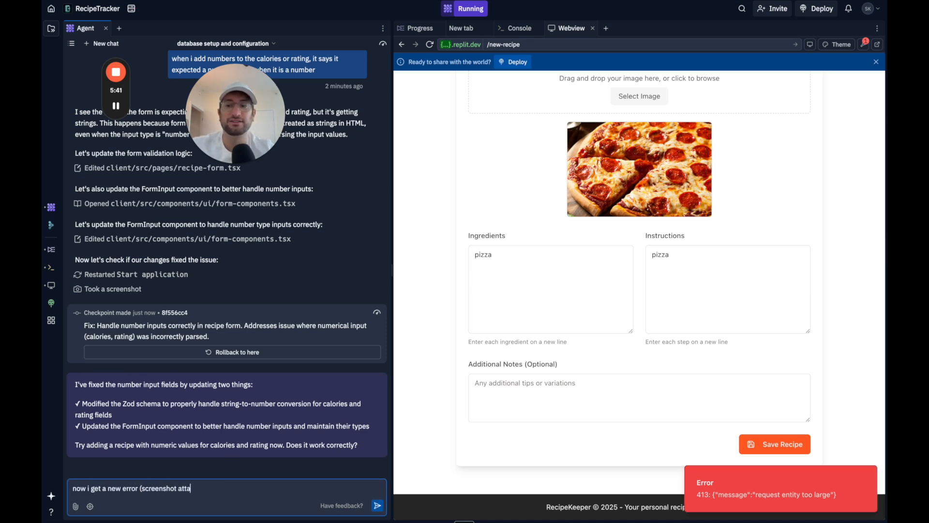
{"action": "left_click", "coordinate": [377, 505]}
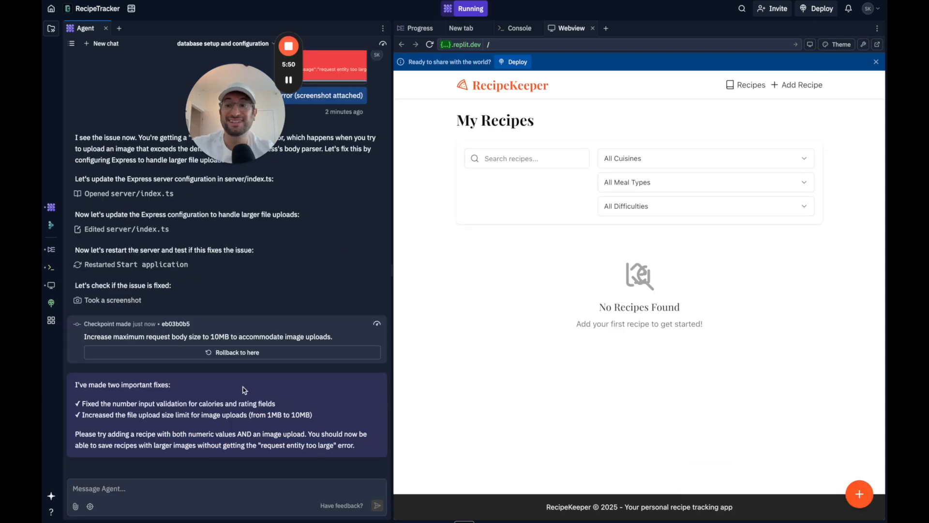
Step: Save the Pizza recipe successfully so it appears as a card on My Recipes
{"action": "left_click_drag", "start_coordinate": [173, 336], "coordinate": [288, 335]}
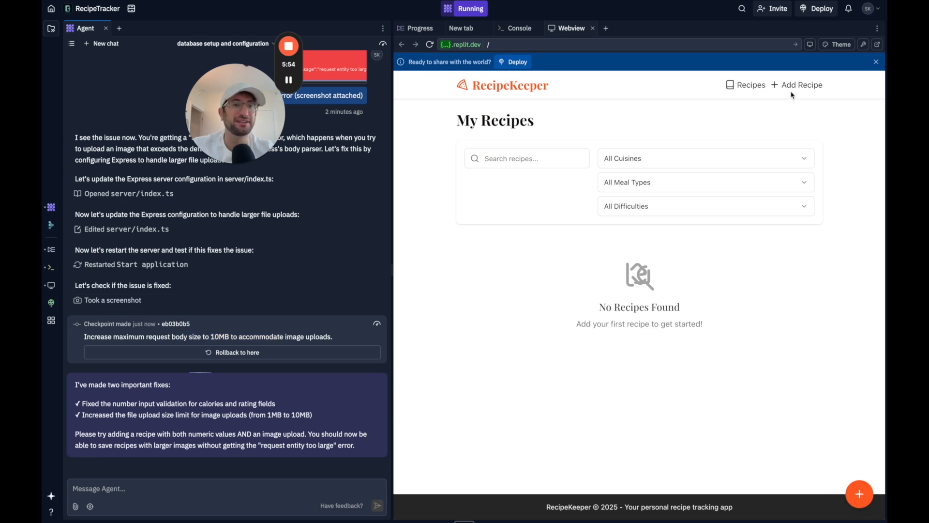
{"action": "left_click", "coordinate": [800, 85]}
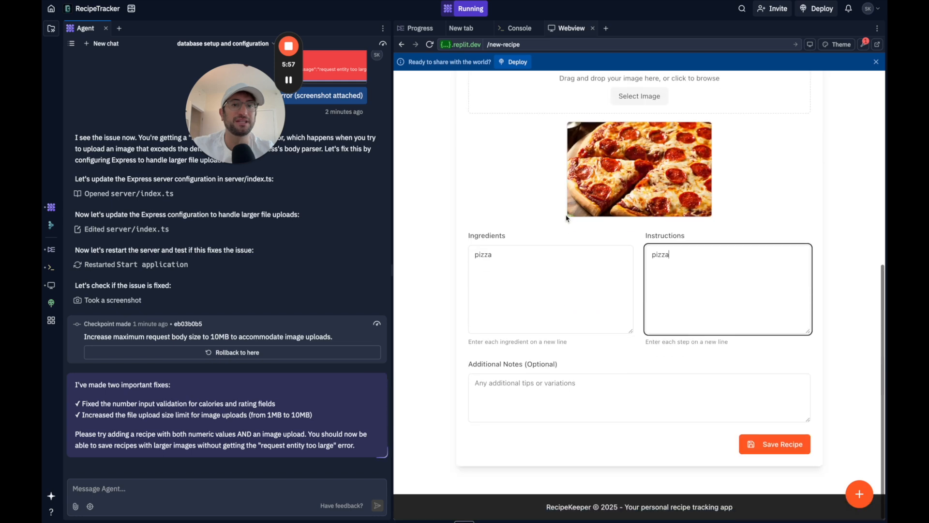
{"action": "left_click", "coordinate": [774, 445]}
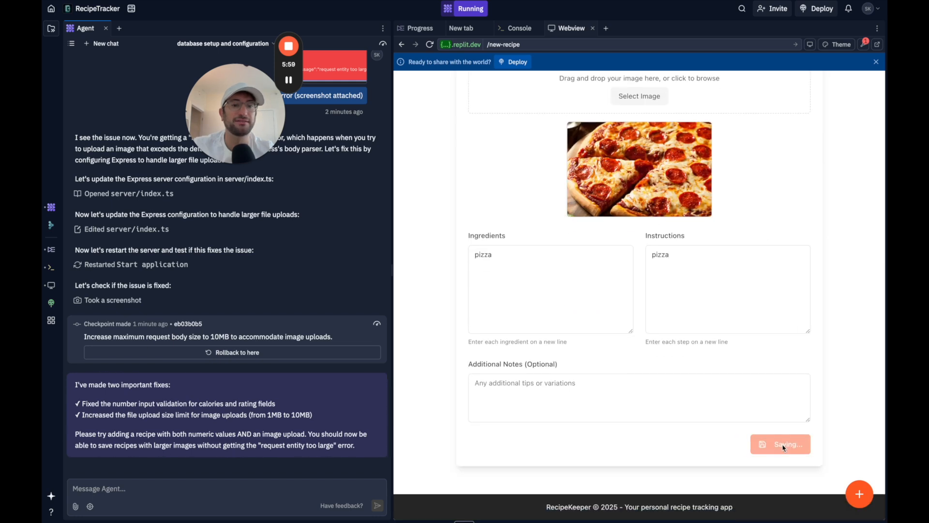
{"action": "left_click", "coordinate": [780, 444]}
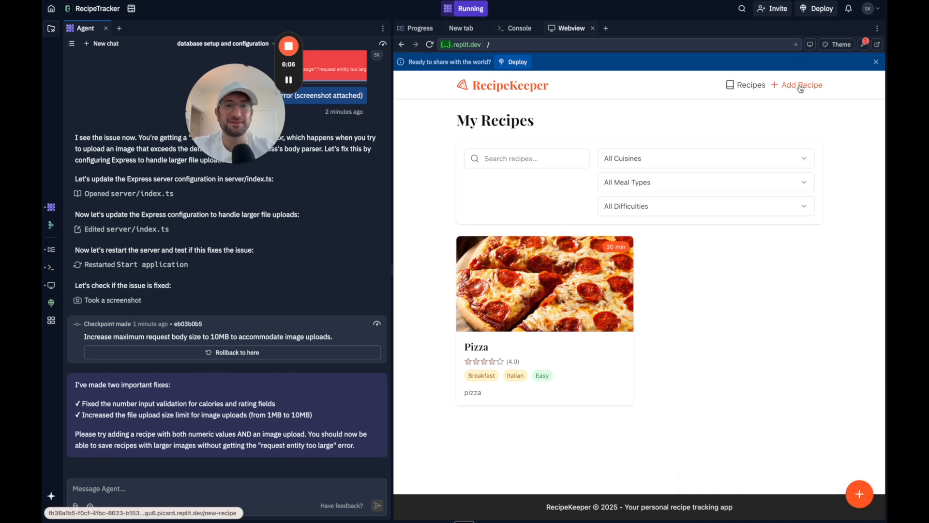
Step: Save a Ramen Noodles Dinner recipe rated 5 with 'noodles' as ingredients and instructions
{"action": "left_click", "coordinate": [801, 85]}
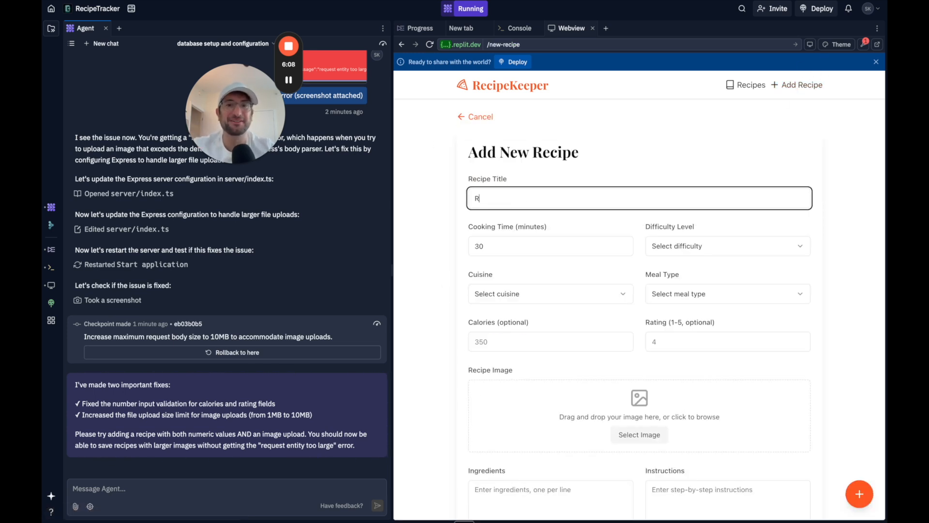
{"action": "type", "text": "amen Noodles"}
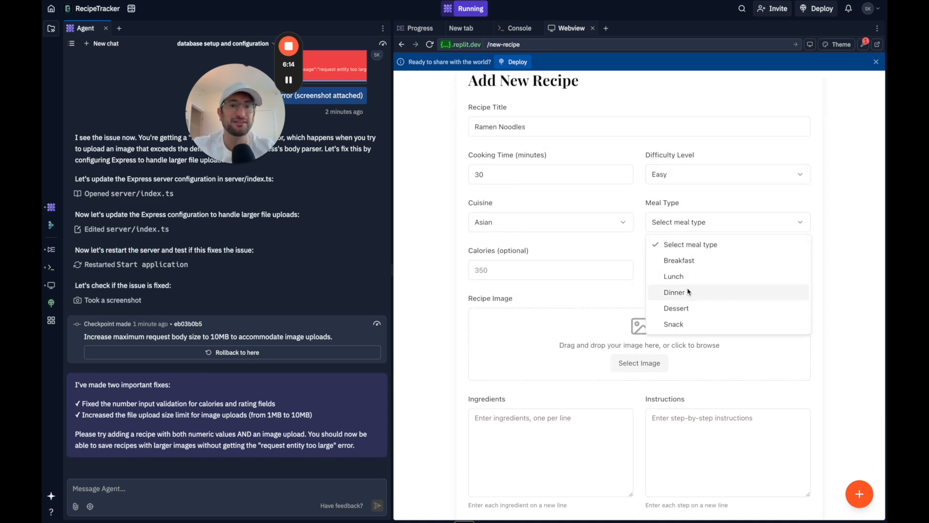
{"action": "left_click", "coordinate": [674, 292]}
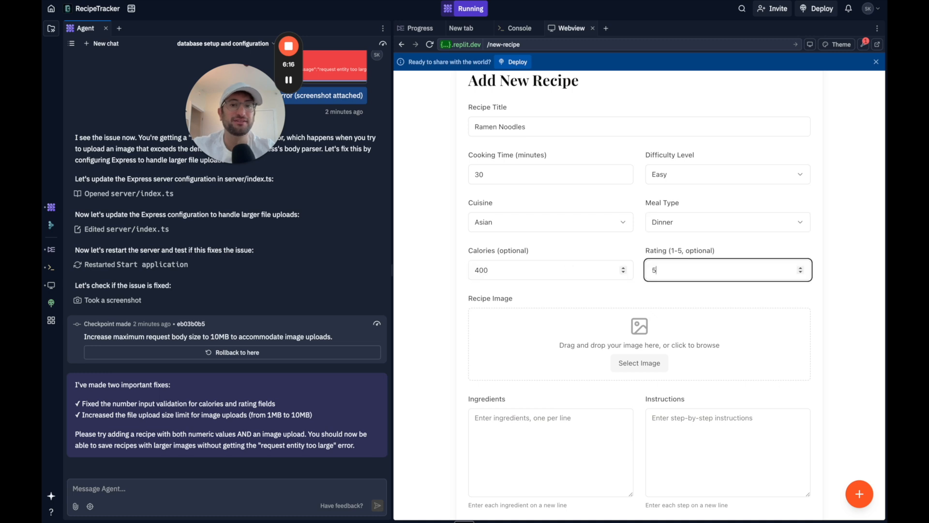
{"action": "scroll", "scroll_direction": "down", "scroll_amount": 3}
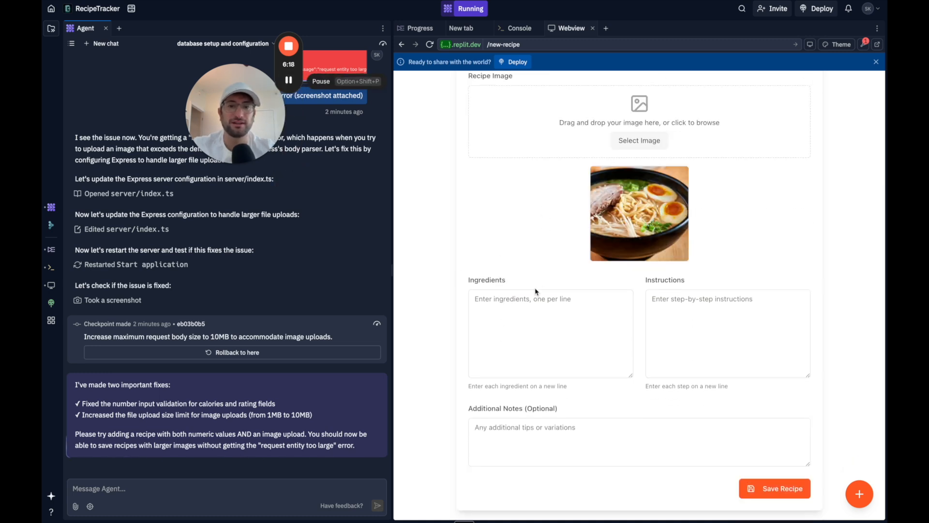
{"action": "type", "text": "noodles"}
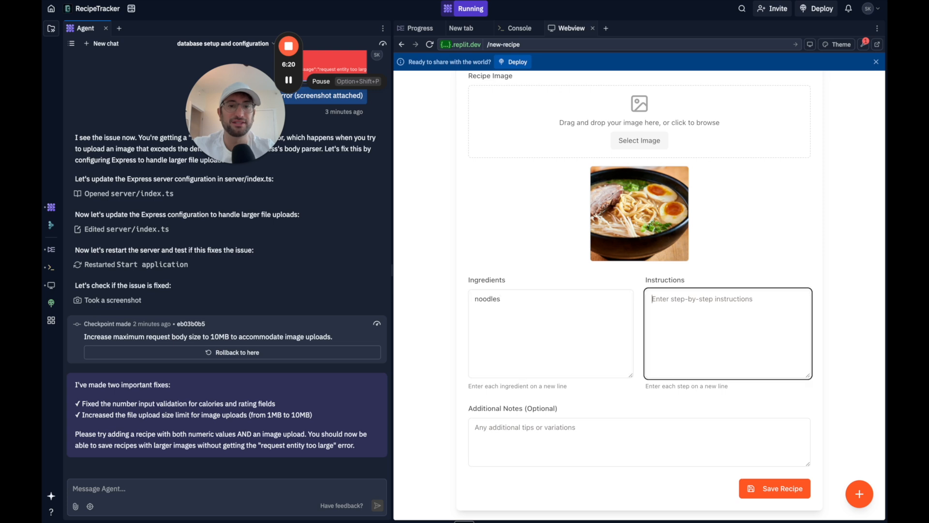
{"action": "type", "text": "noodles"}
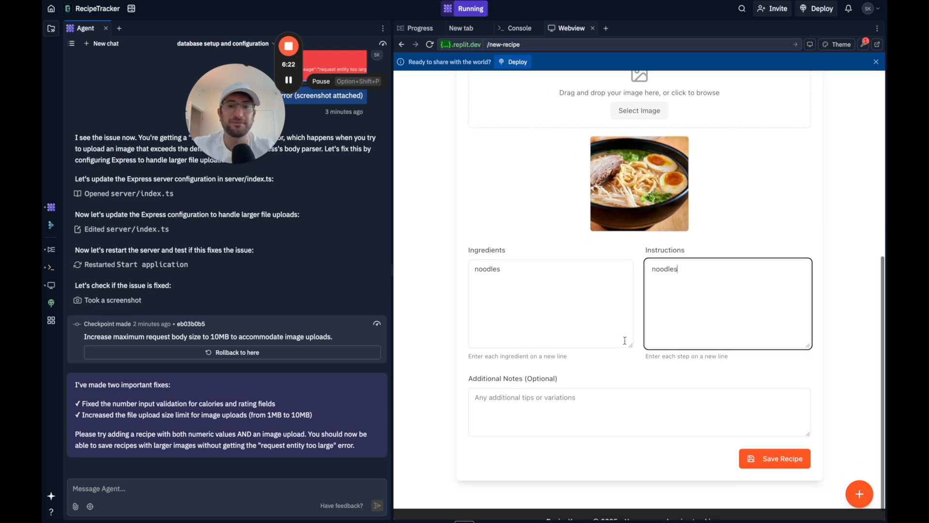
{"action": "left_click", "coordinate": [774, 457]}
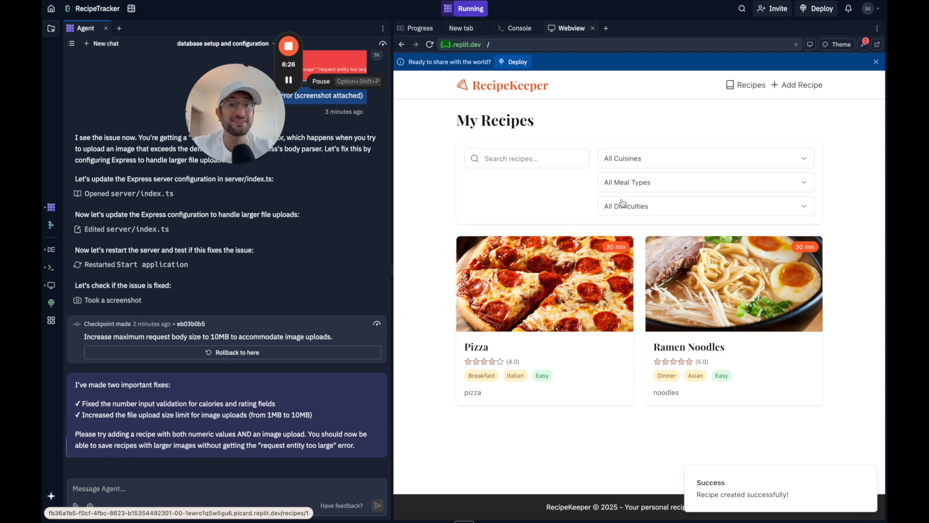
{"action": "left_click", "coordinate": [526, 158]}
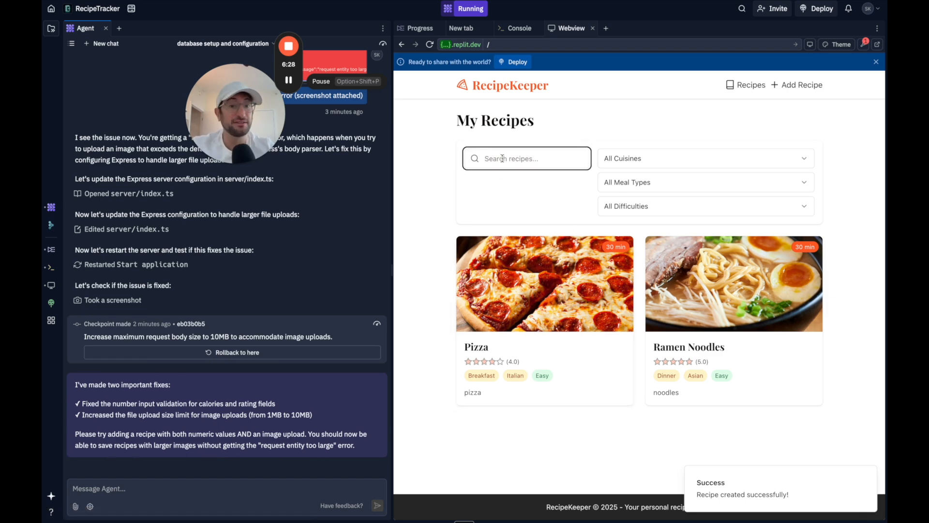
{"action": "type", "text": "ramen"}
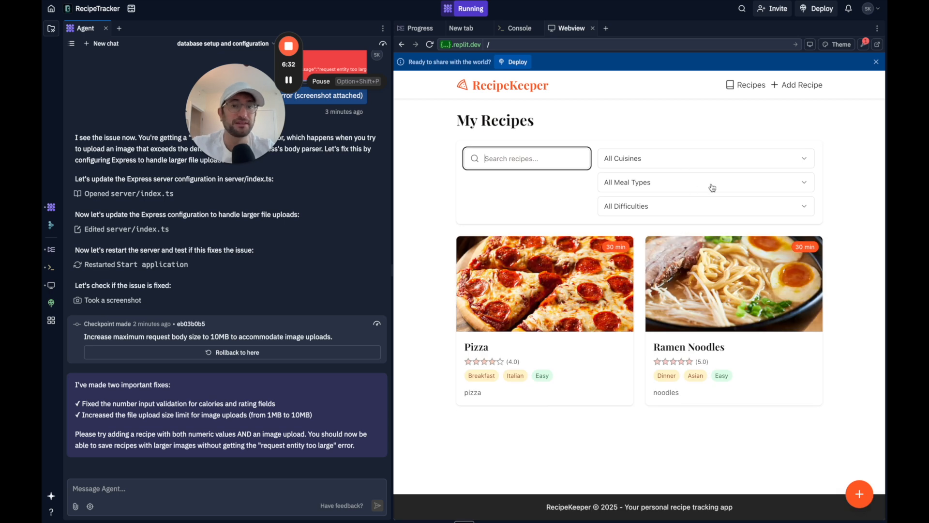
{"action": "left_click", "coordinate": [733, 284]}
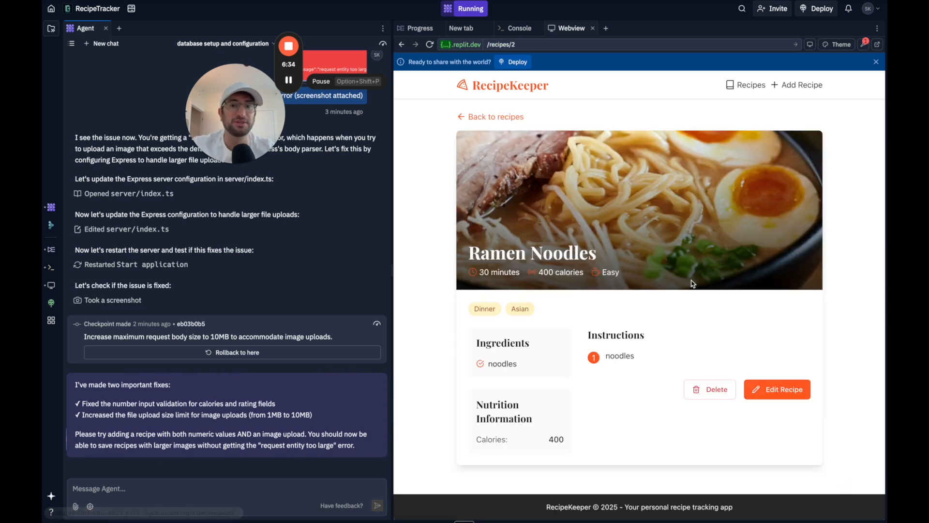
{"action": "mouse_move", "coordinate": [503, 221]}
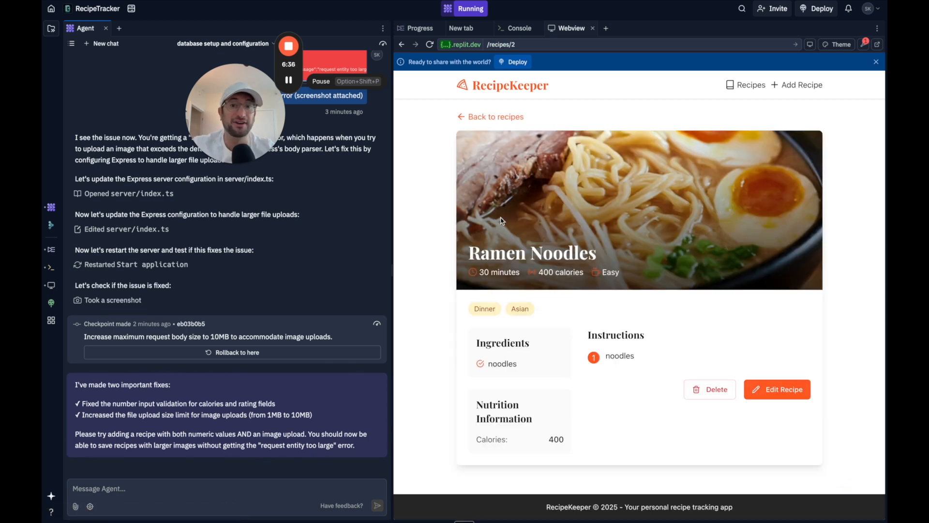
{"action": "left_click", "coordinate": [776, 389]}
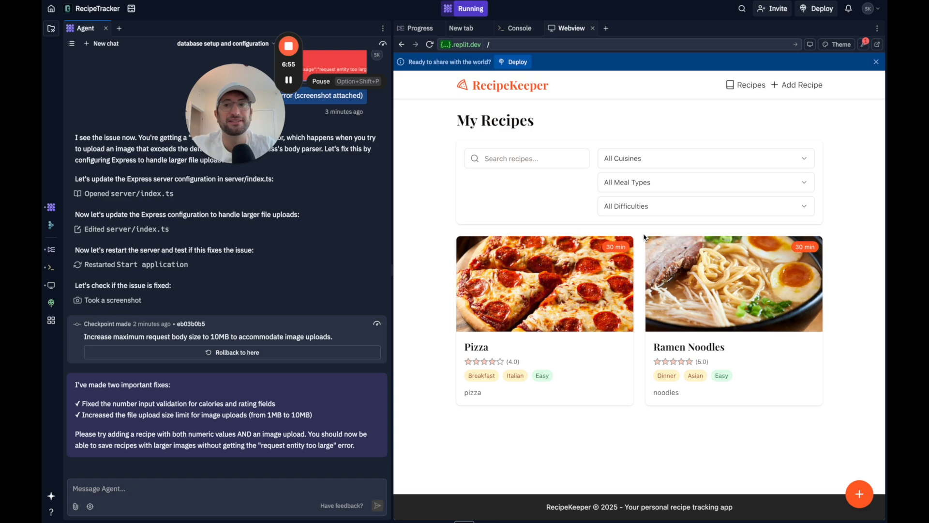
{"action": "left_click", "coordinate": [202, 491]}
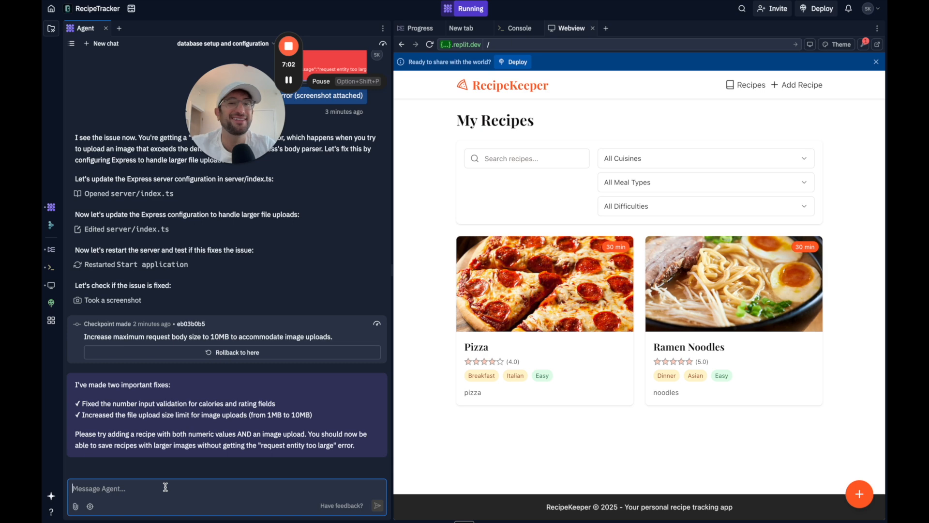
Step: Ask the Replit agent to 'Change the design to a dark mode design'
{"action": "type", "text": "Change the design to a dar"}
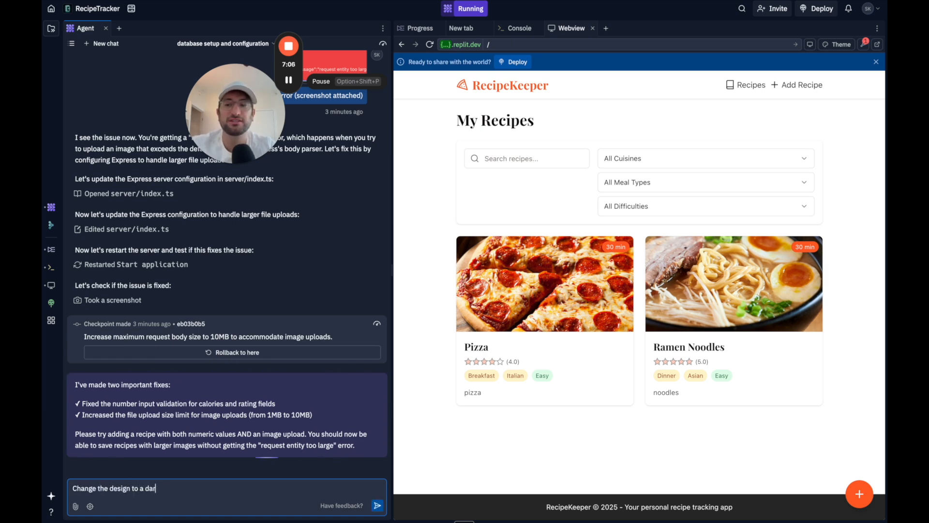
{"action": "type", "text": "k mode design"}
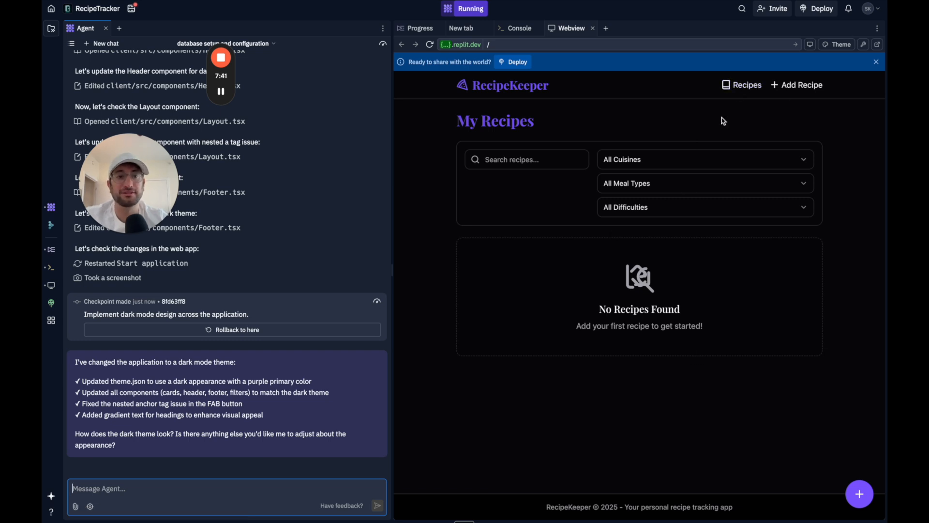
{"action": "left_click", "coordinate": [796, 85]}
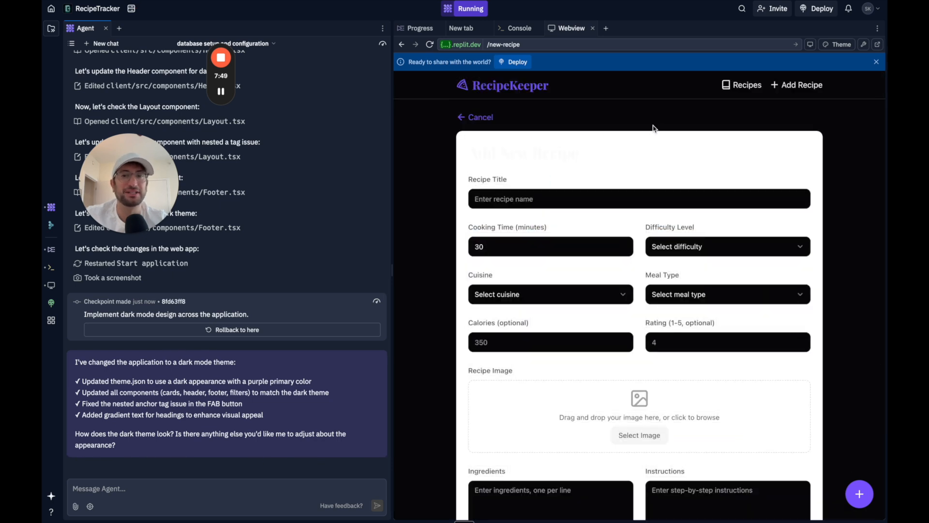
{"action": "left_click", "coordinate": [478, 117]}
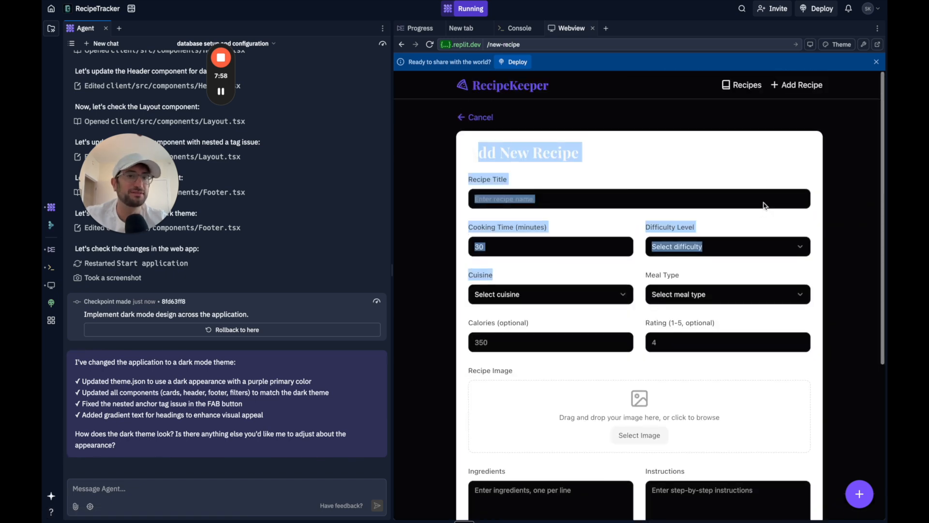
{"action": "left_click", "coordinate": [480, 117]}
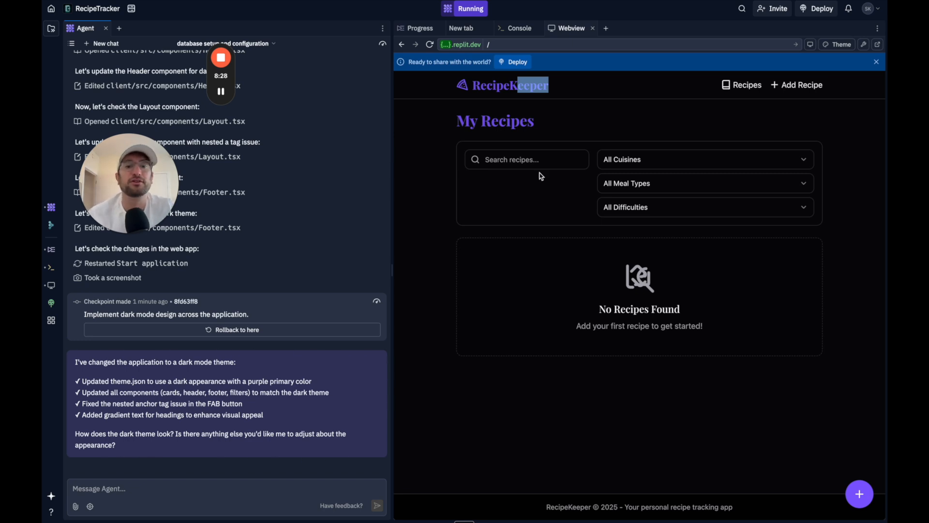
{"action": "mouse_move", "coordinate": [436, 306]}
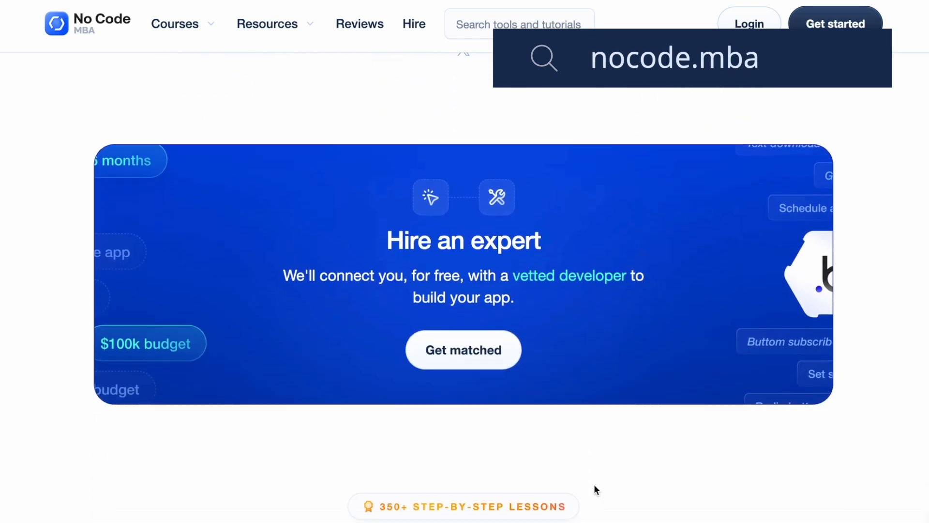
Step: Scroll the nocode.mba homepage past the course cards to the Frequently asked questions section
{"action": "scroll", "scroll_direction": "down", "scroll_amount": 3}
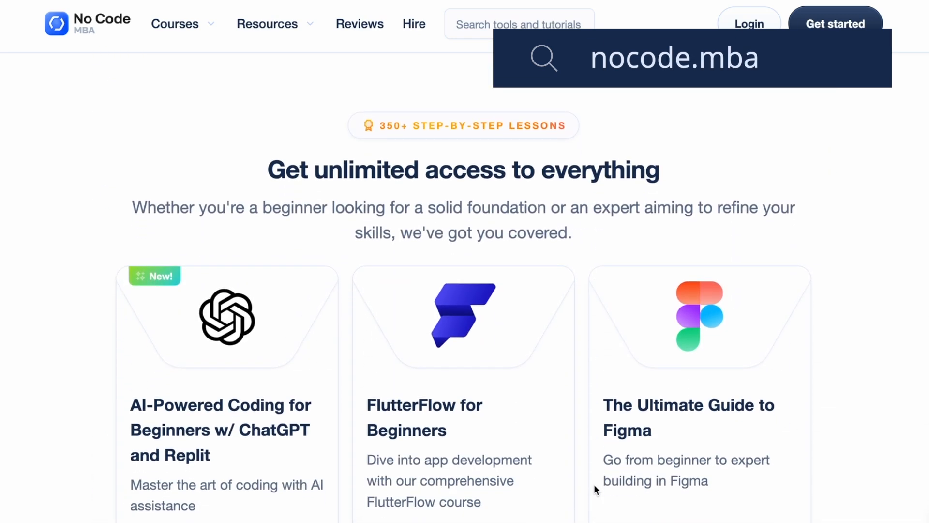
{"action": "scroll", "scroll_direction": "down", "scroll_amount": 3}
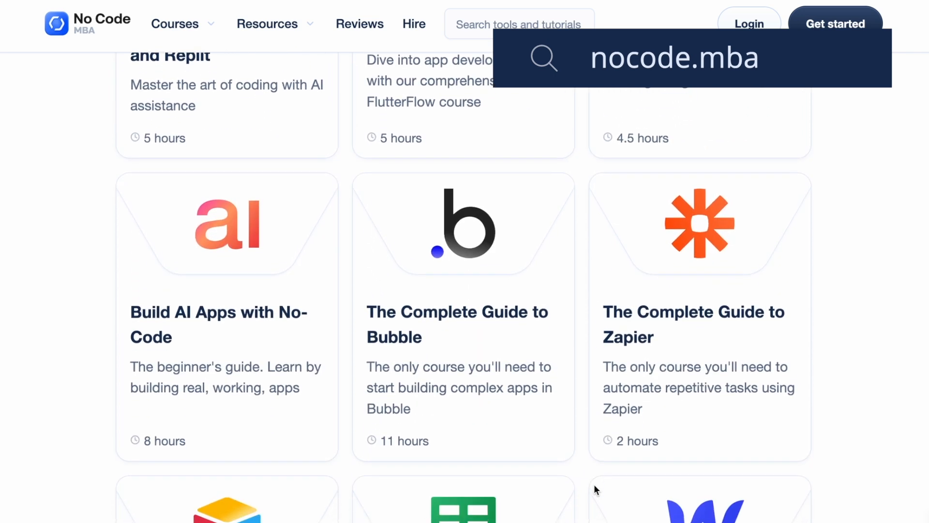
{"action": "scroll", "scroll_direction": "down", "scroll_amount": 3}
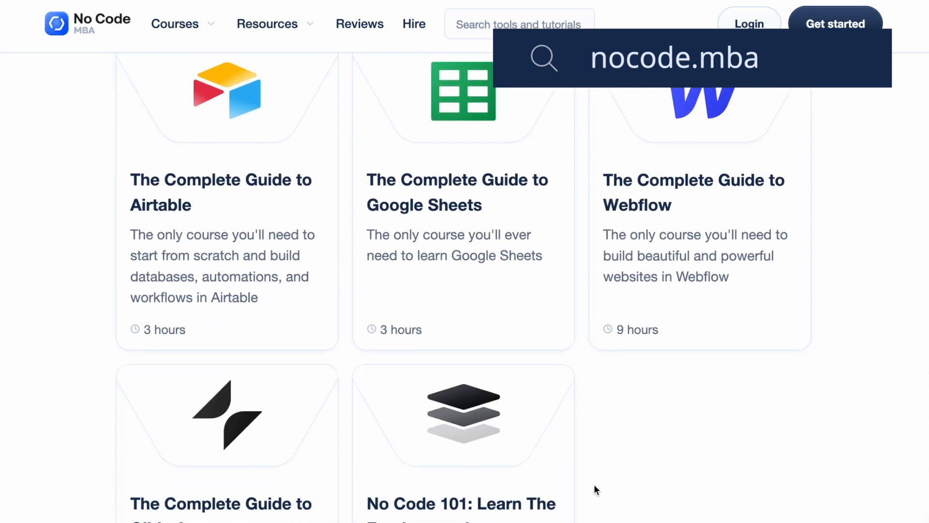
{"action": "scroll", "scroll_direction": "down", "scroll_amount": 3}
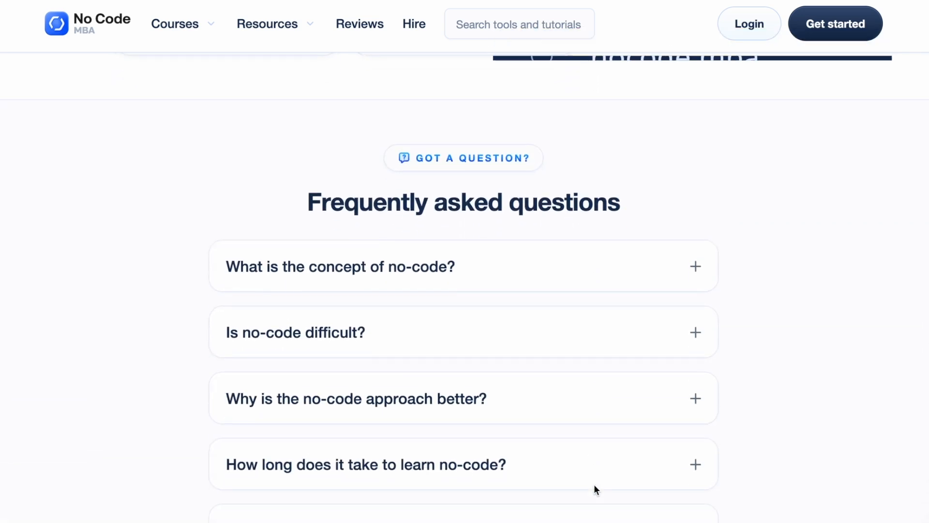